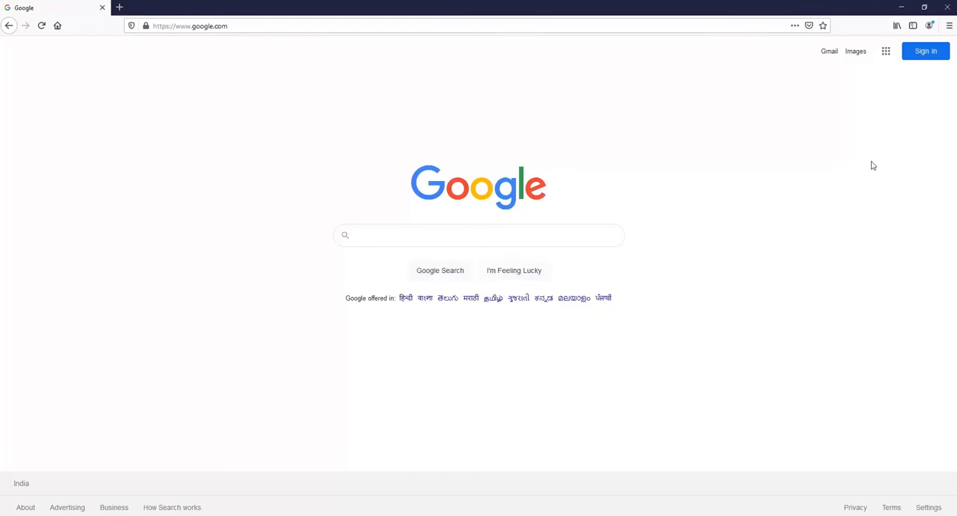
mouse_move(610, 153)
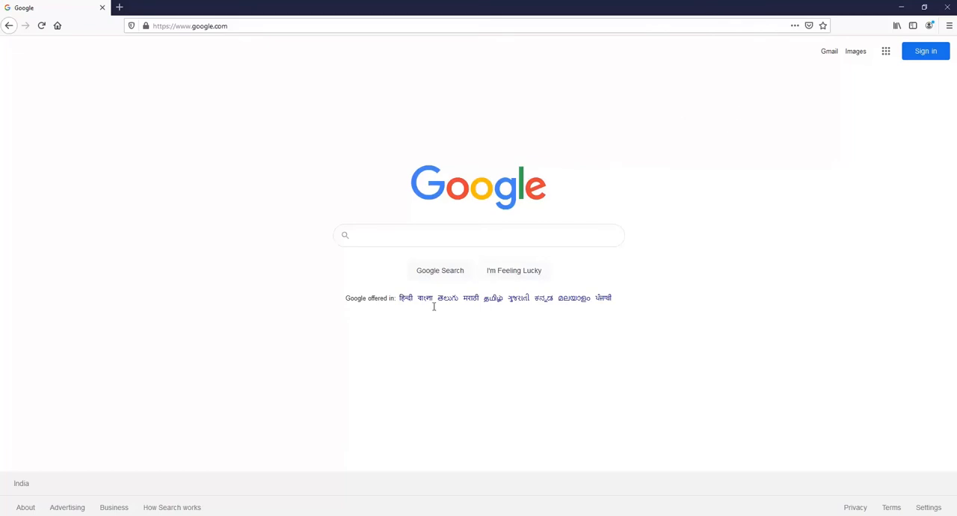
mouse_move(511, 330)
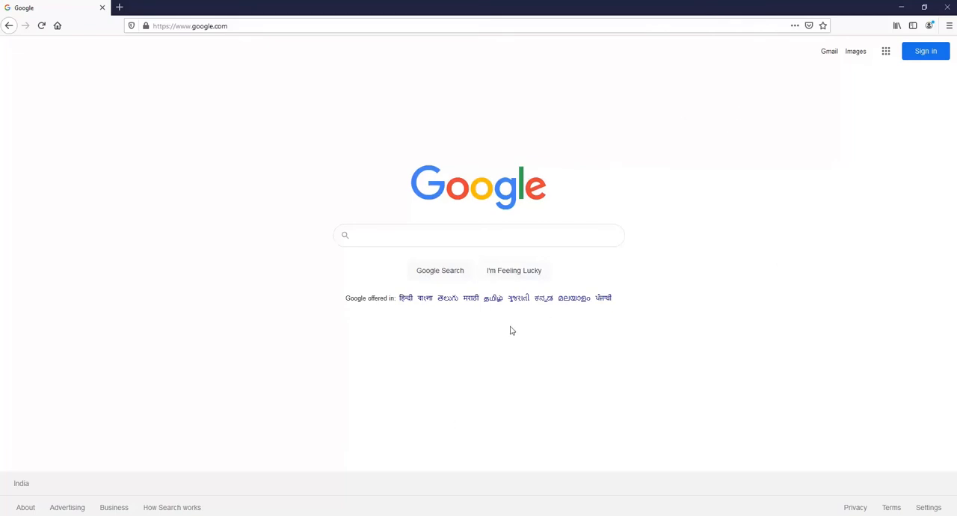
mouse_move(344, 129)
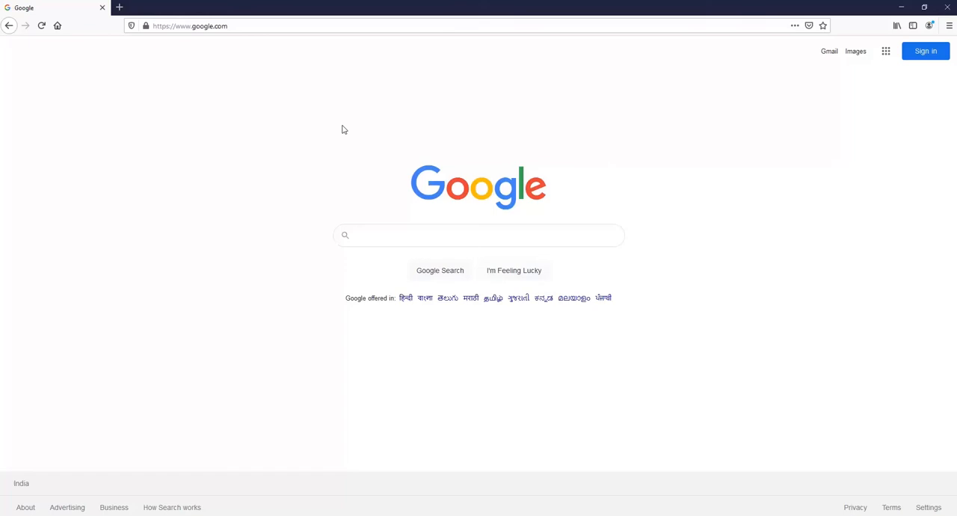
Search Google for 'saml tracer for firefox' and go to the addons.mozilla.org SAML-tracer result
left_click(478, 235)
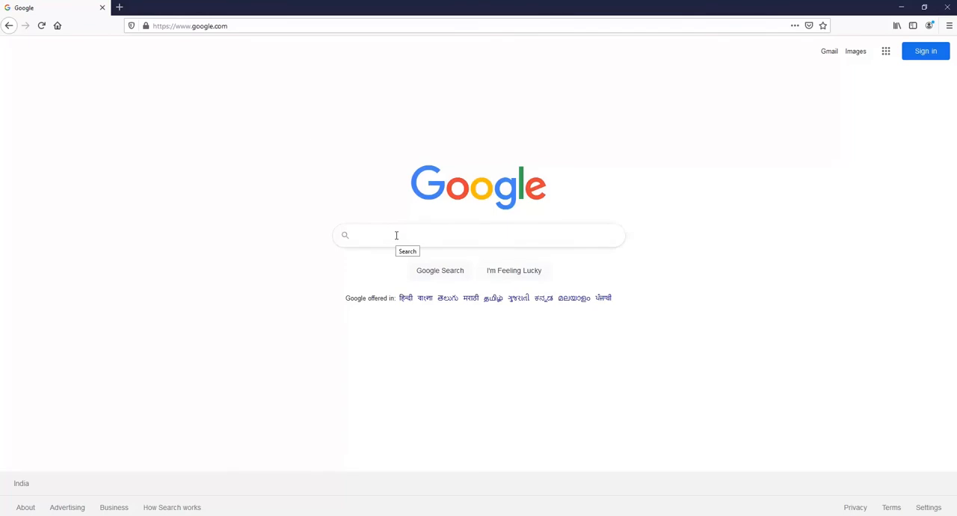
type("saml tracer for firefox")
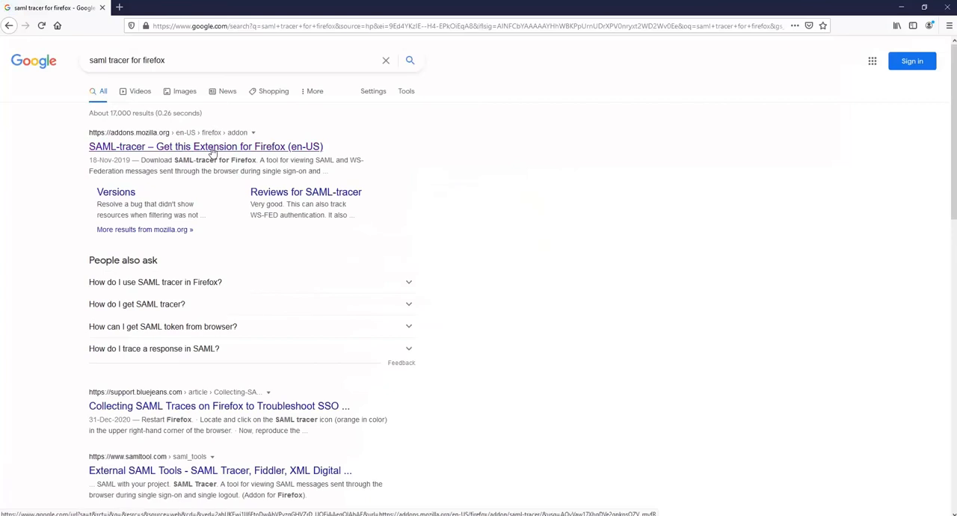
left_click(206, 145)
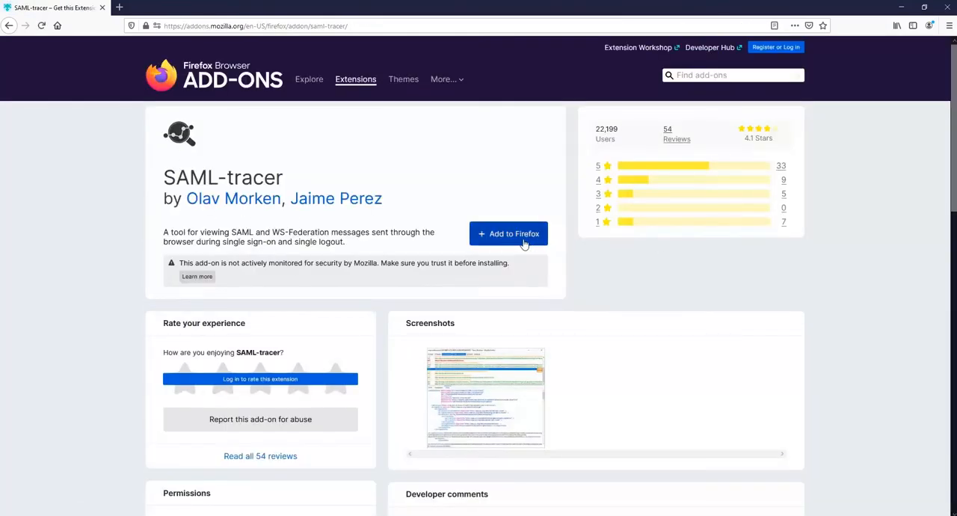
Add SAML-tracer to Firefox and bring up its trace window while adobe.com loads
left_click(508, 233)
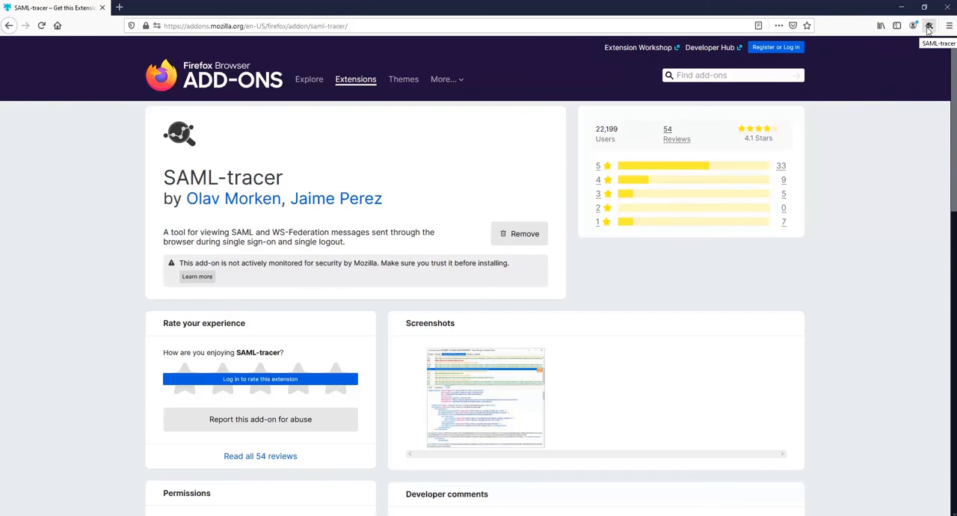
left_click(928, 26)
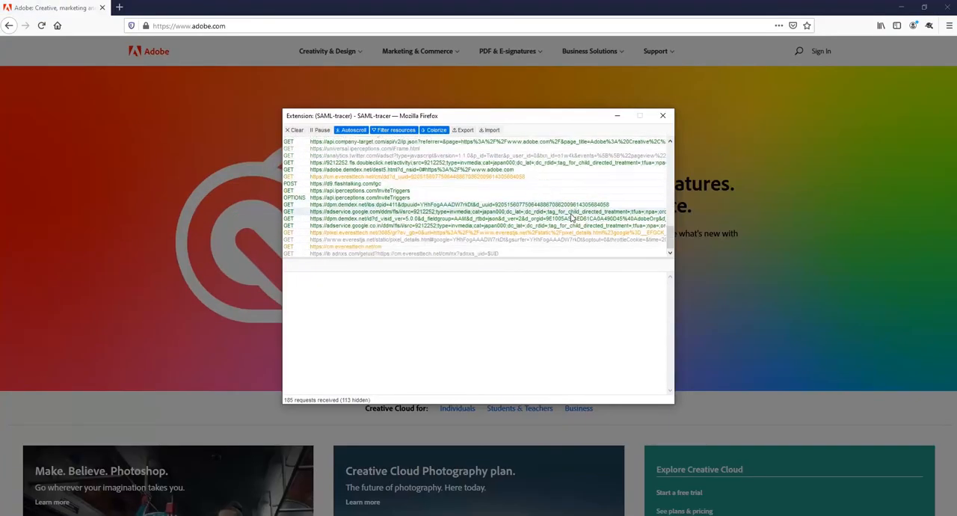
Go to the Adobe sign-in page and view the captured sign-in requests in SAML-tracer
left_click(663, 115)
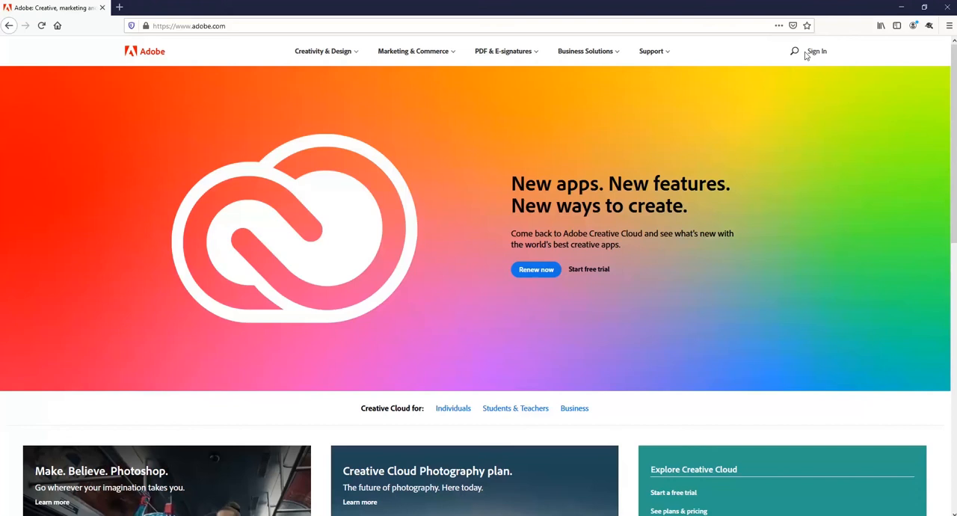
left_click(817, 51)
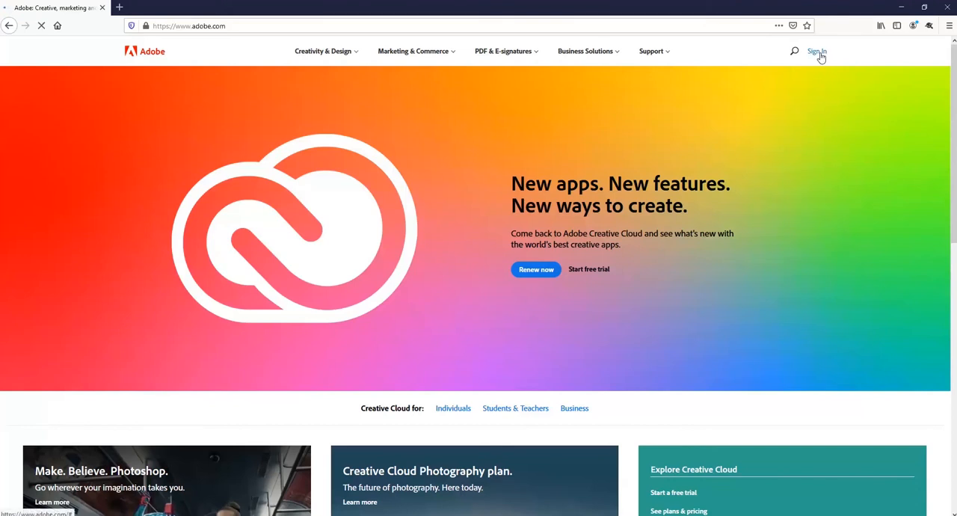
left_click(816, 50)
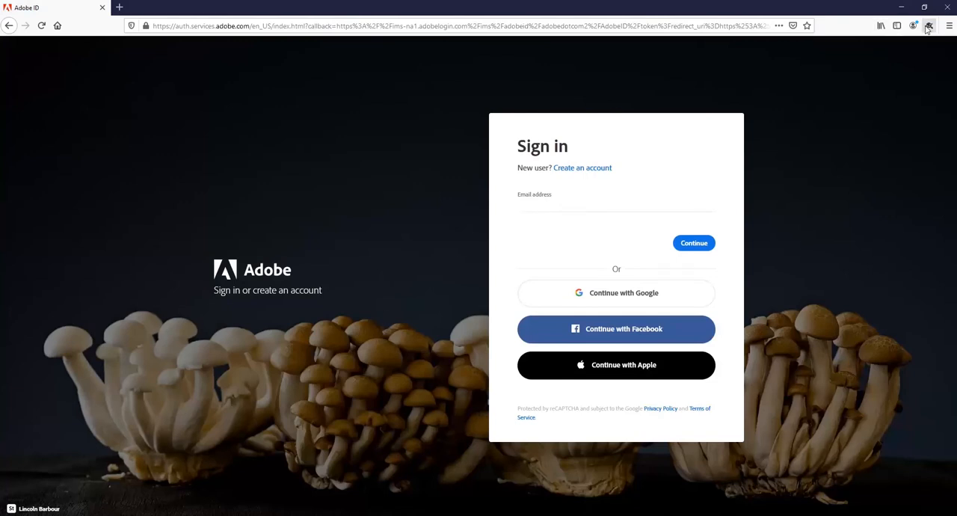
left_click(928, 25)
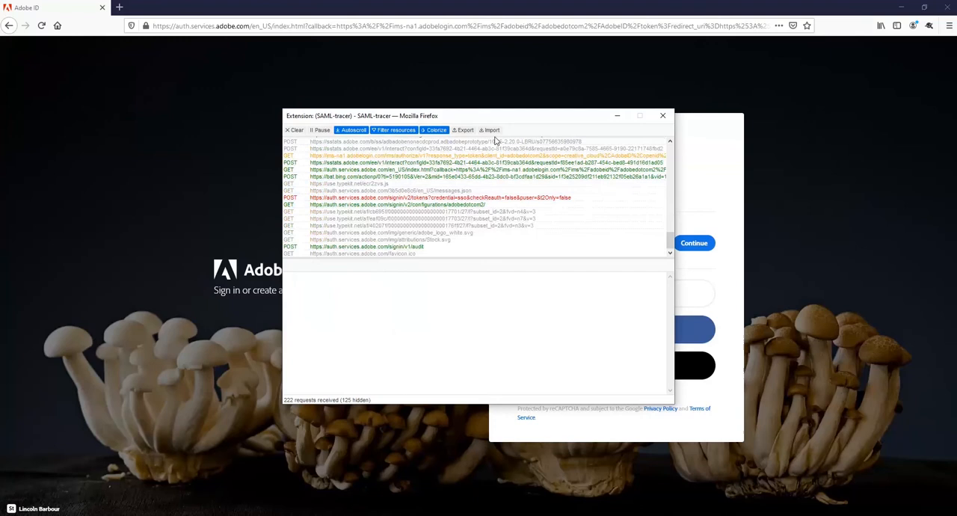
Export the trace with values masked, save the JSON file and confirm it in Downloads
left_click(464, 128)
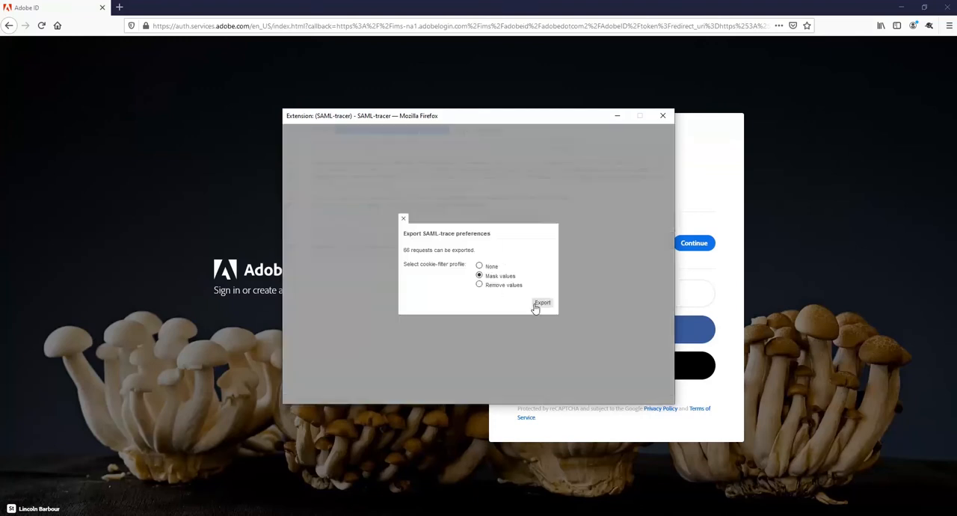
left_click(542, 303)
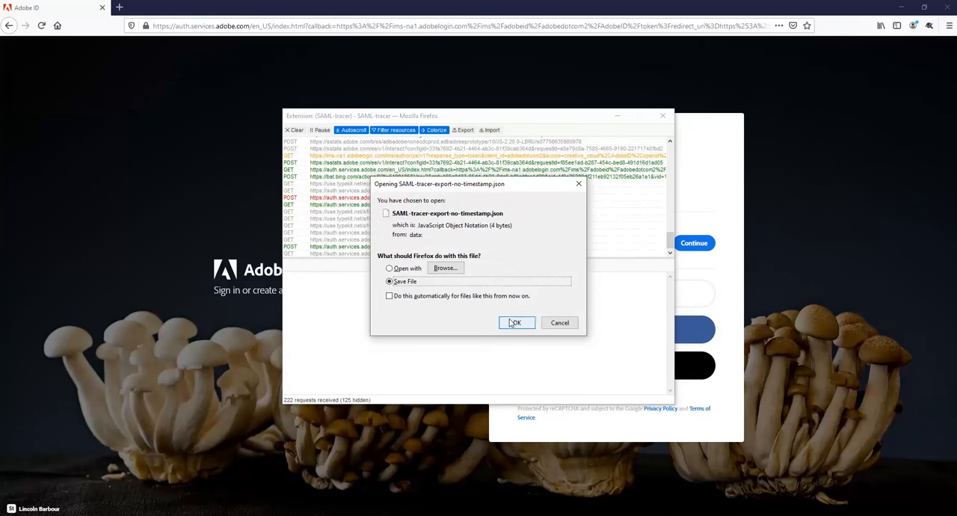
left_click(514, 323)
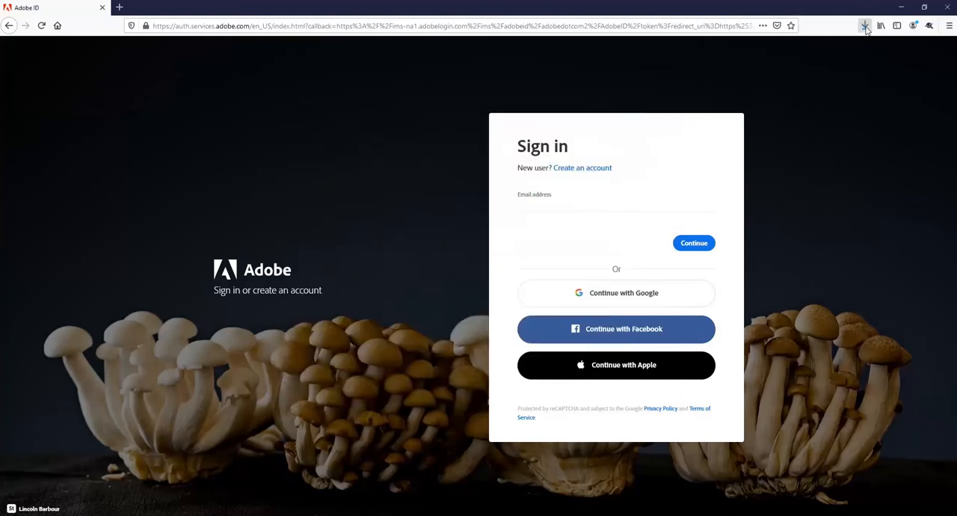
left_click(864, 25)
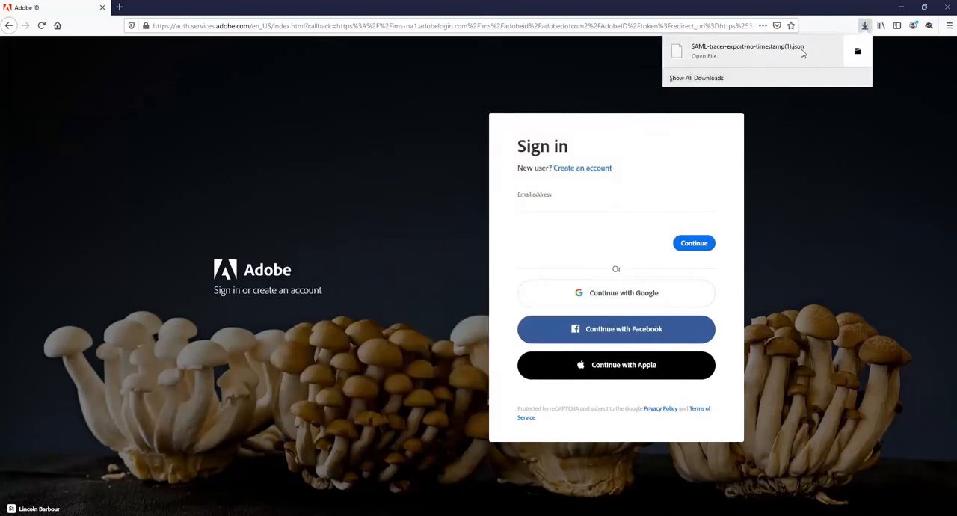
mouse_move(748, 51)
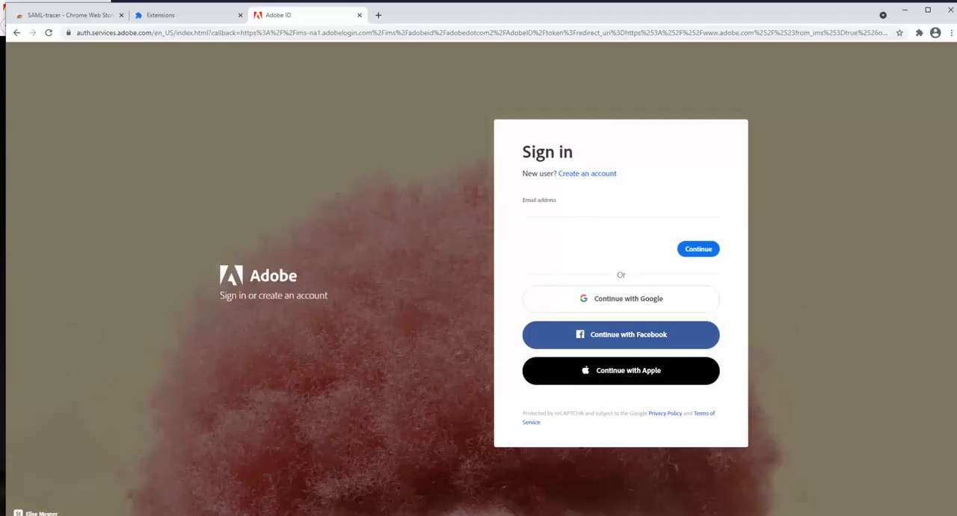
In a new Chrome tab, search 'saml tracer for chrome' and go to the Chrome Web Store result
left_click(158, 13)
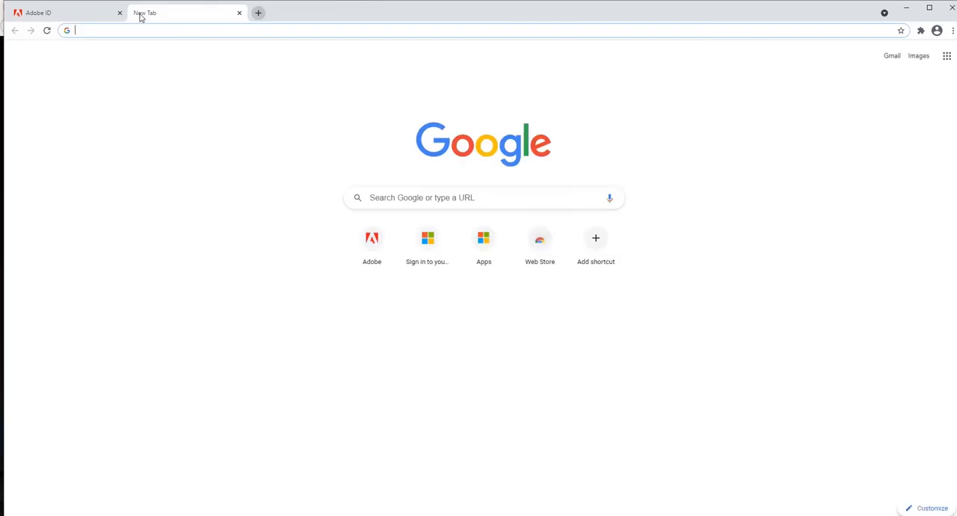
left_click(485, 197)
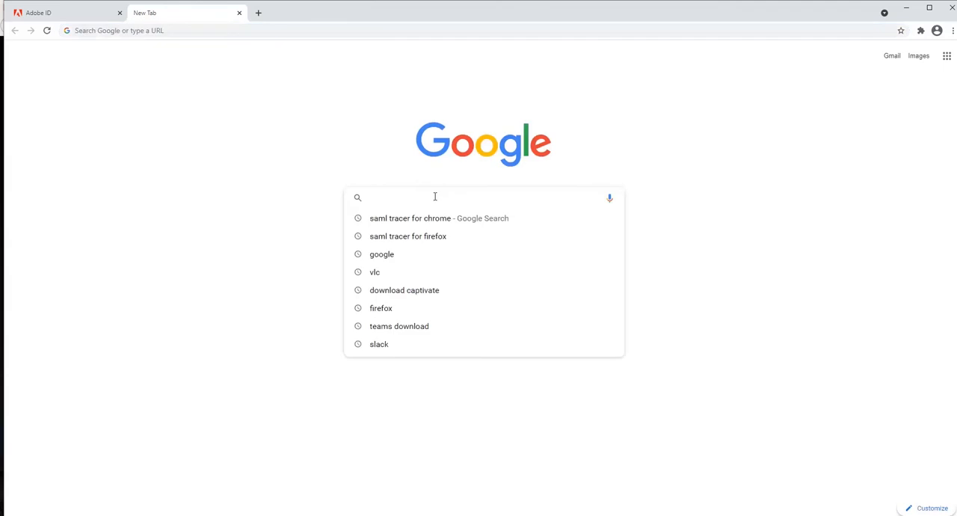
left_click(407, 236)
type("saml tracer for chromw")
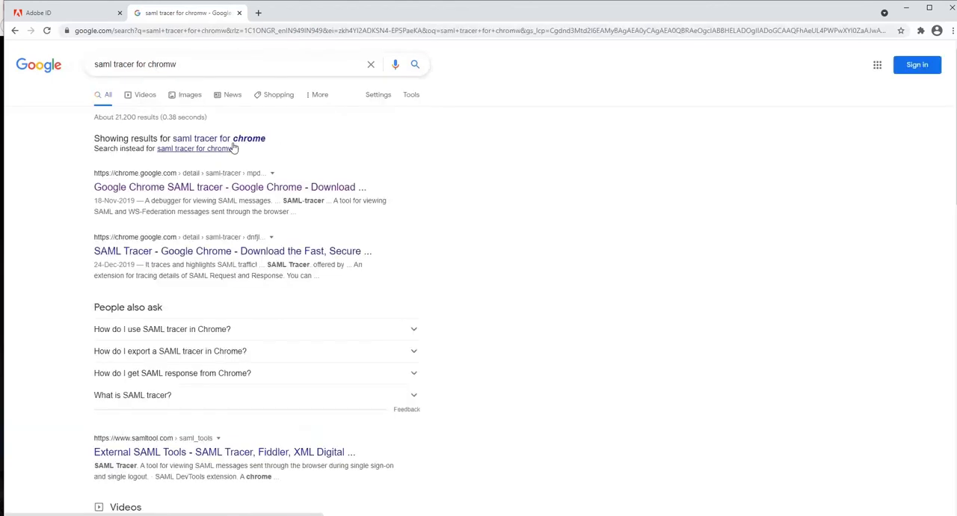
left_click(230, 187)
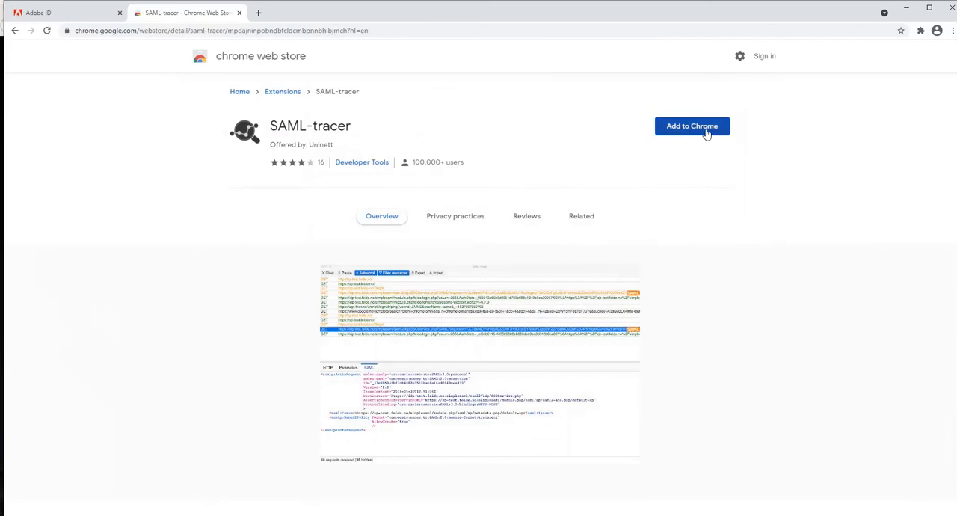
Add SAML-tracer to Chrome and show its entry menu in the Extensions list
left_click(691, 125)
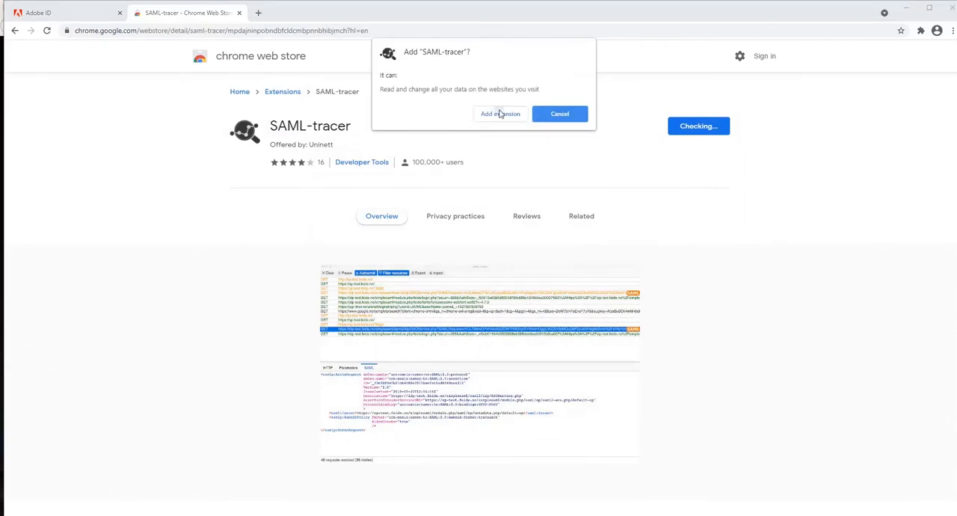
left_click(499, 114)
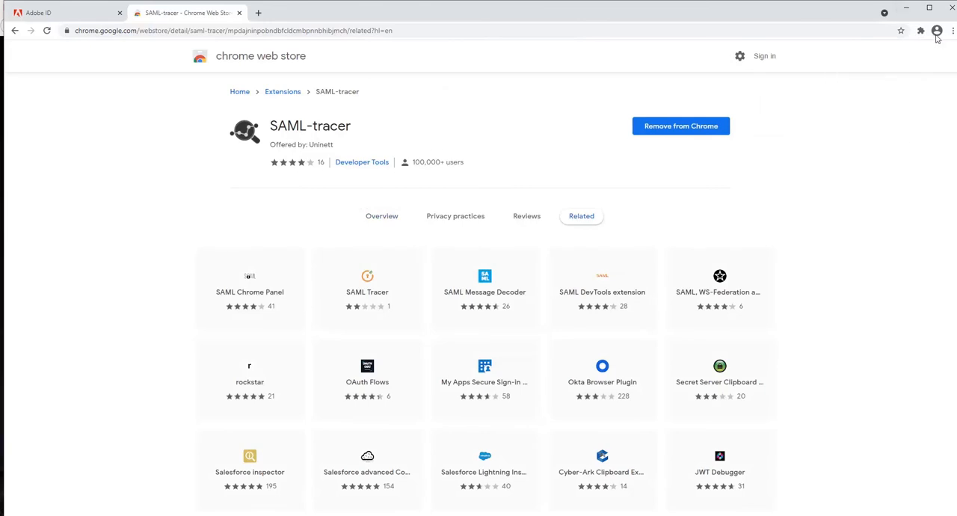
left_click(921, 30)
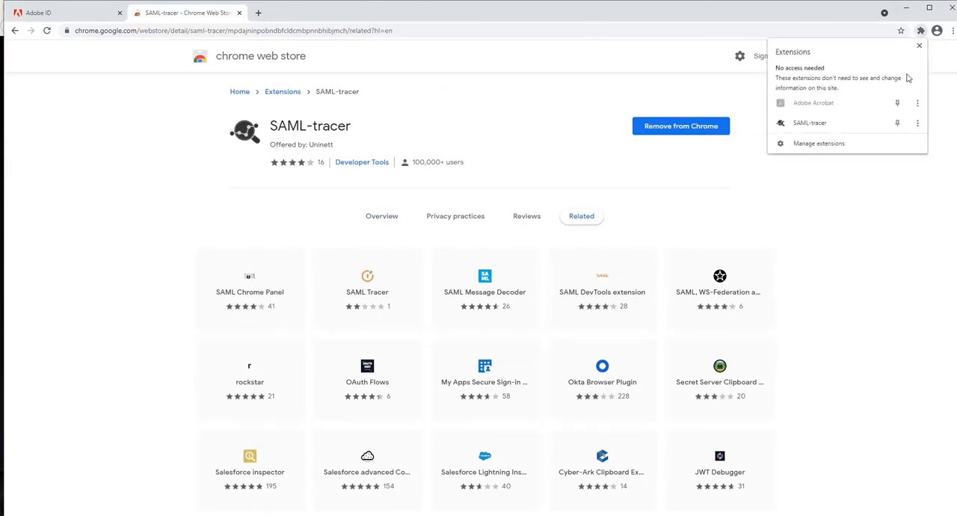
left_click(918, 123)
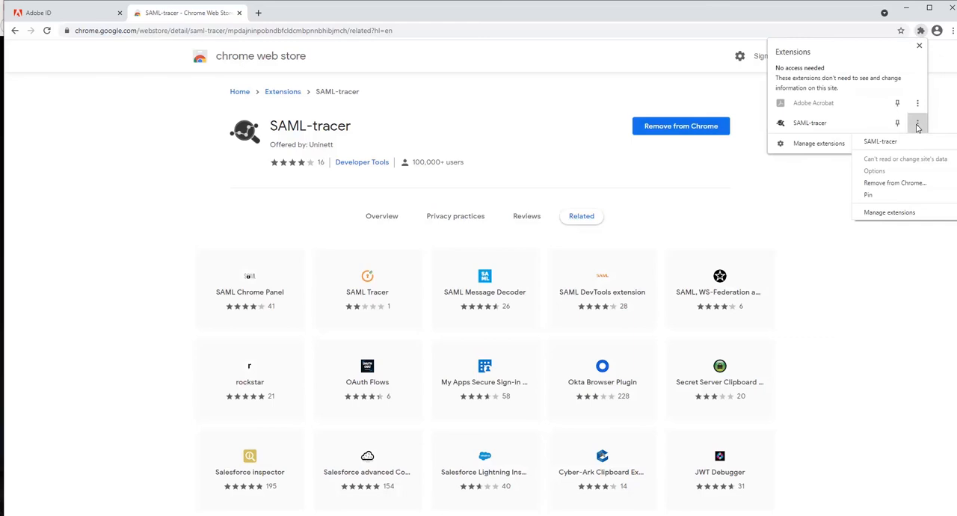
mouse_move(906, 167)
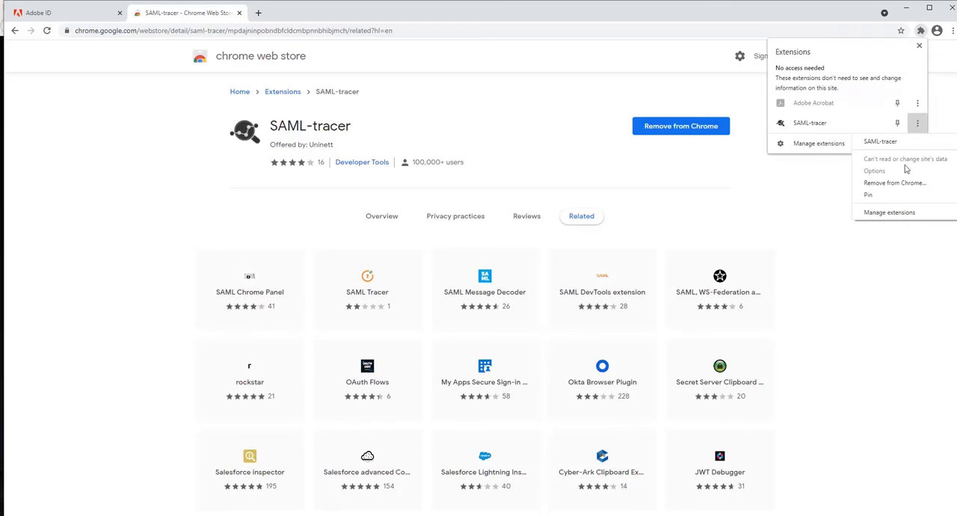
Turn on Allow in incognito for SAML-tracer and verify it in a new incognito window's extensions
left_click(873, 170)
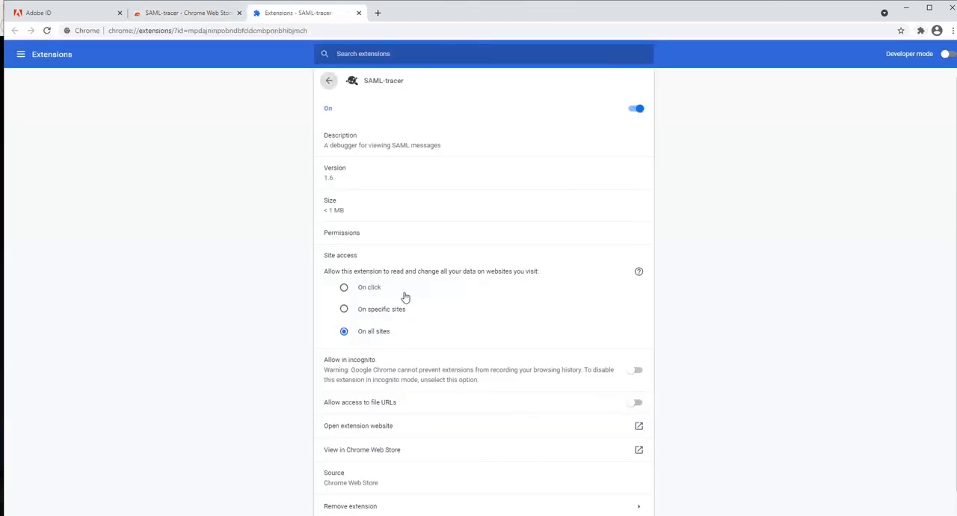
scroll("down", 3)
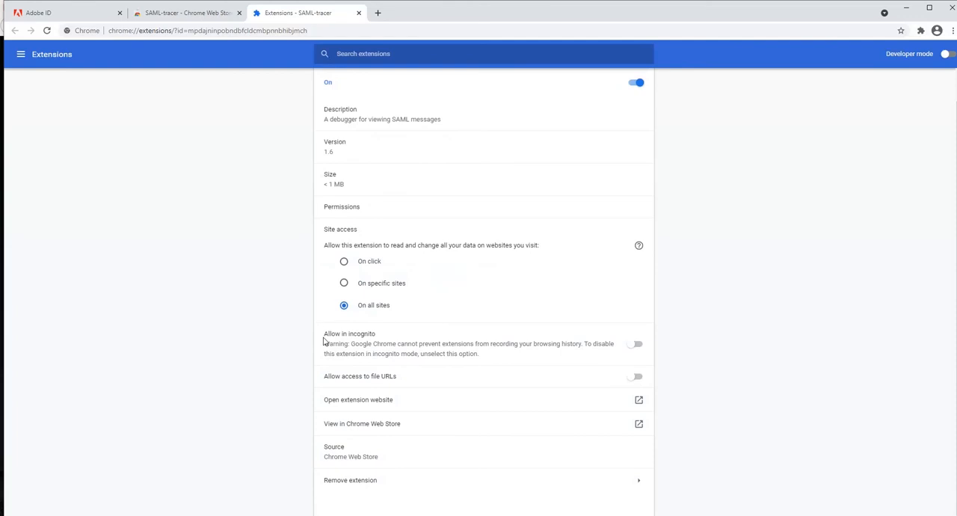
left_click(633, 345)
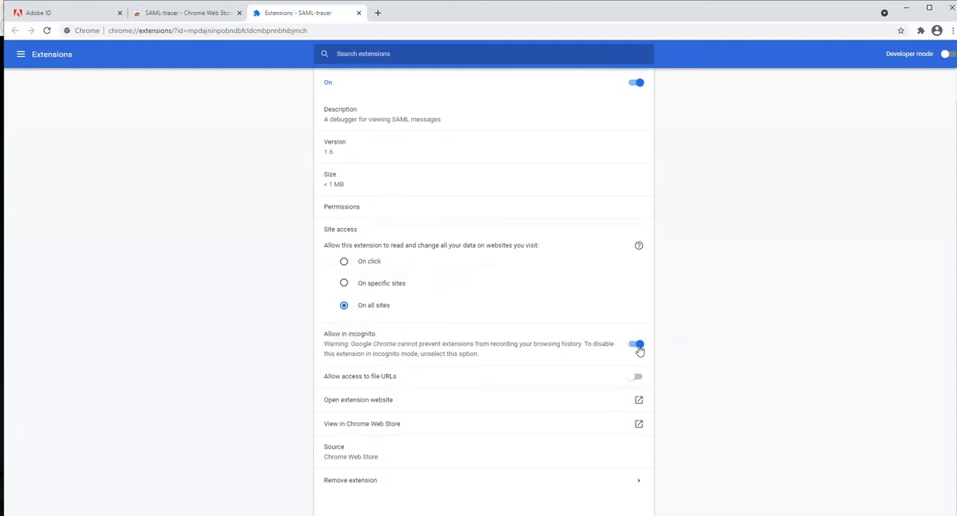
left_click(951, 30)
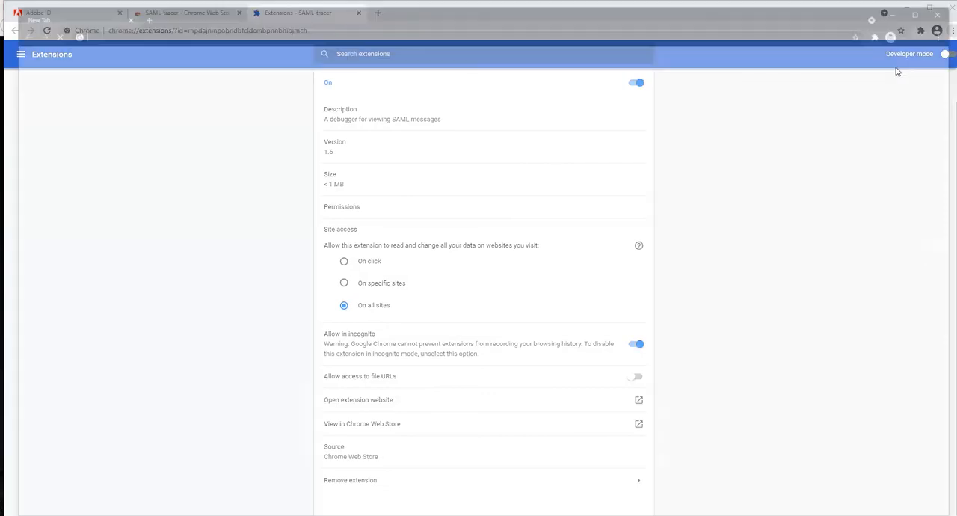
left_click(889, 30)
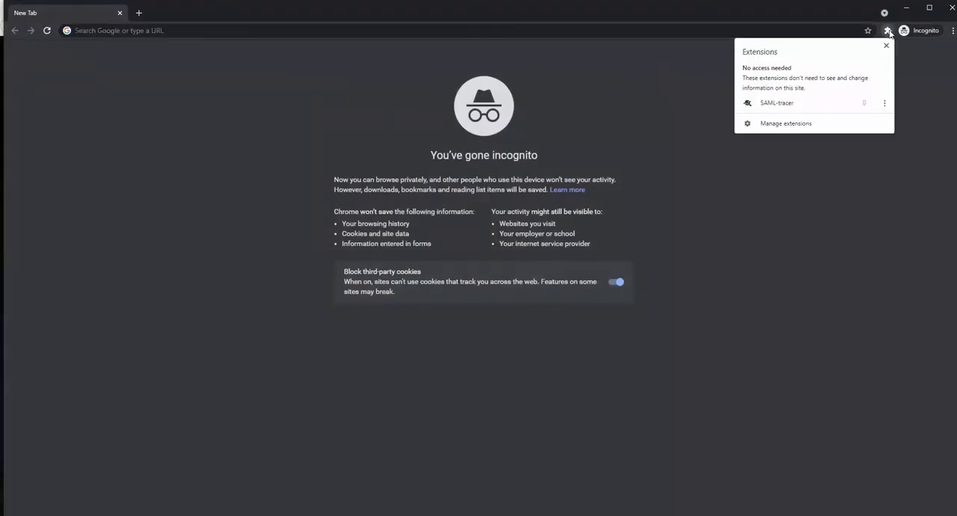
mouse_move(808, 103)
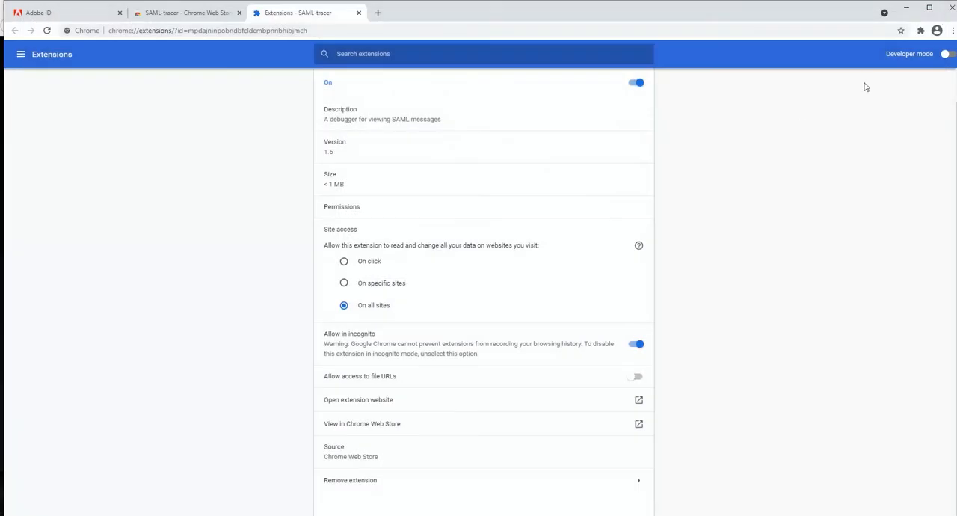
mouse_move(919, 39)
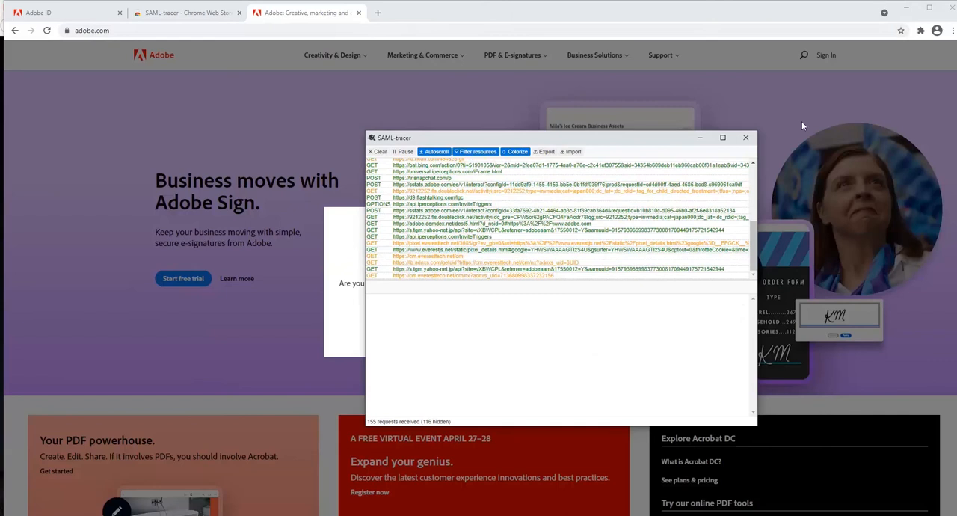
Go to Adobe sign-in, then export the captured requests with Mask values as a JSON download
left_click(745, 138)
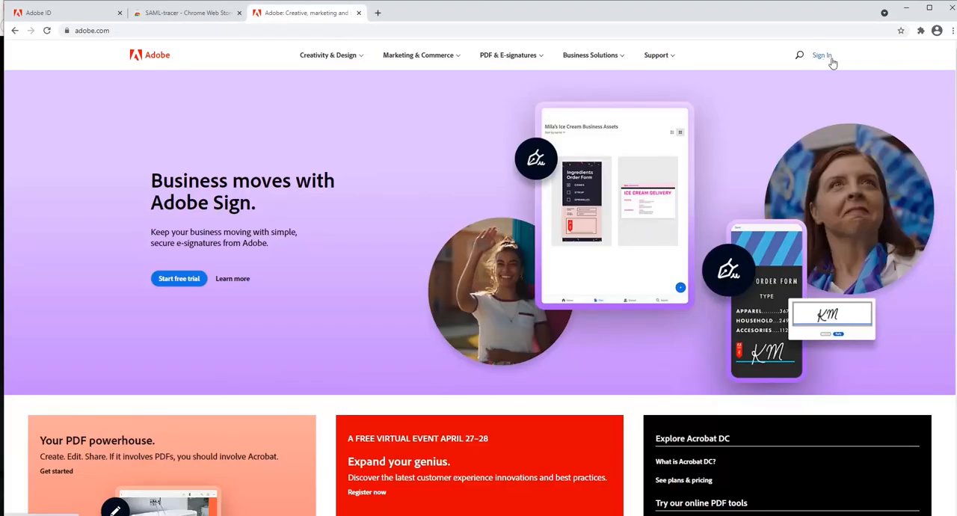
left_click(821, 54)
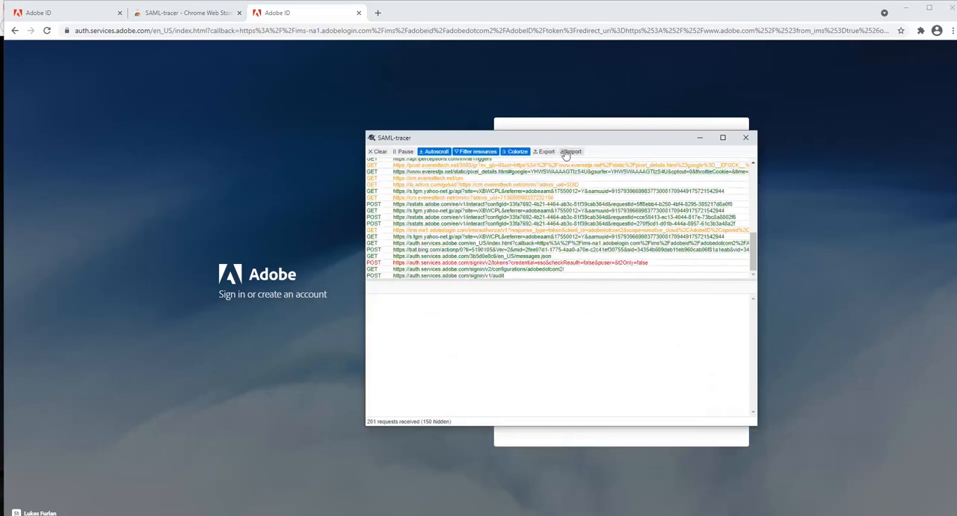
left_click(544, 151)
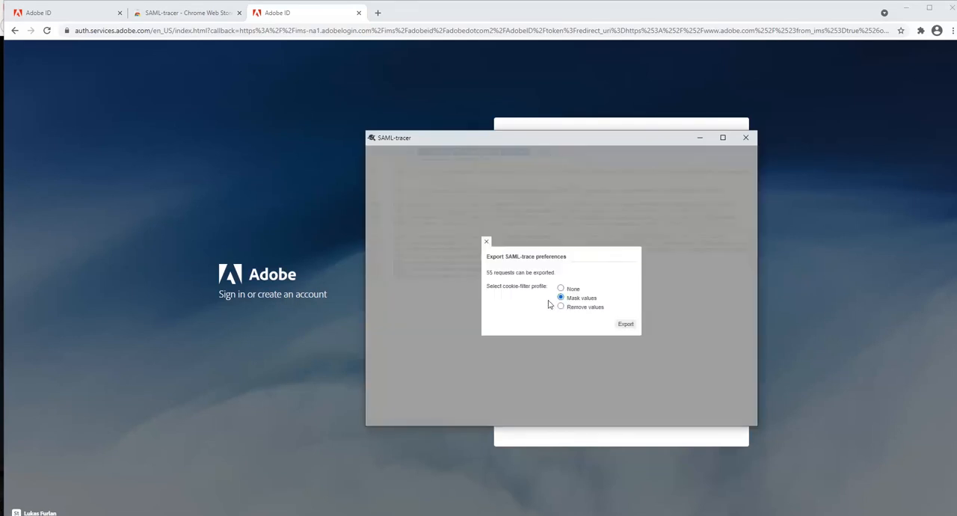
left_click(625, 323)
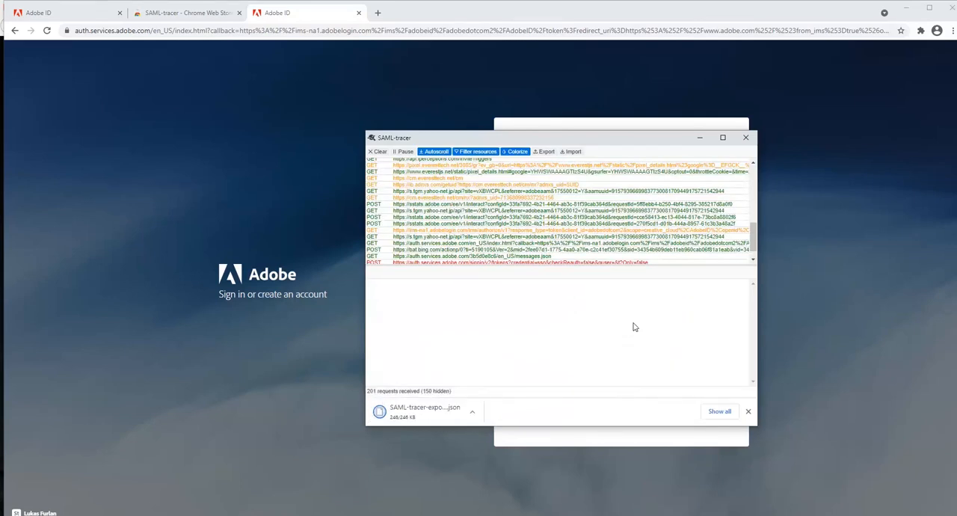